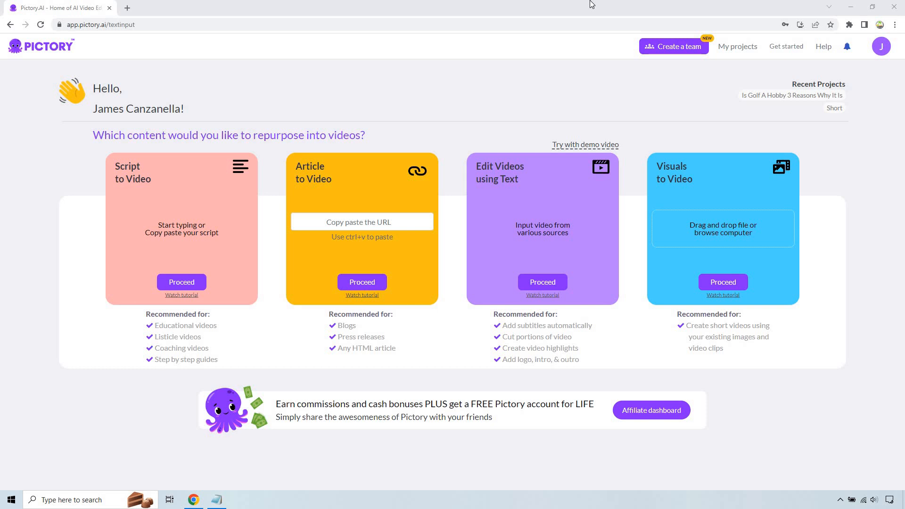
mouse_move(60, 224)
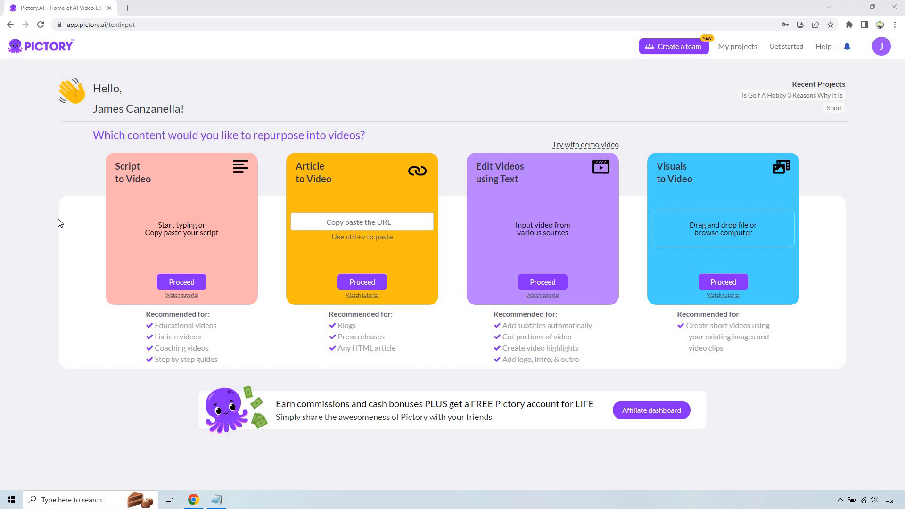
mouse_move(176, 292)
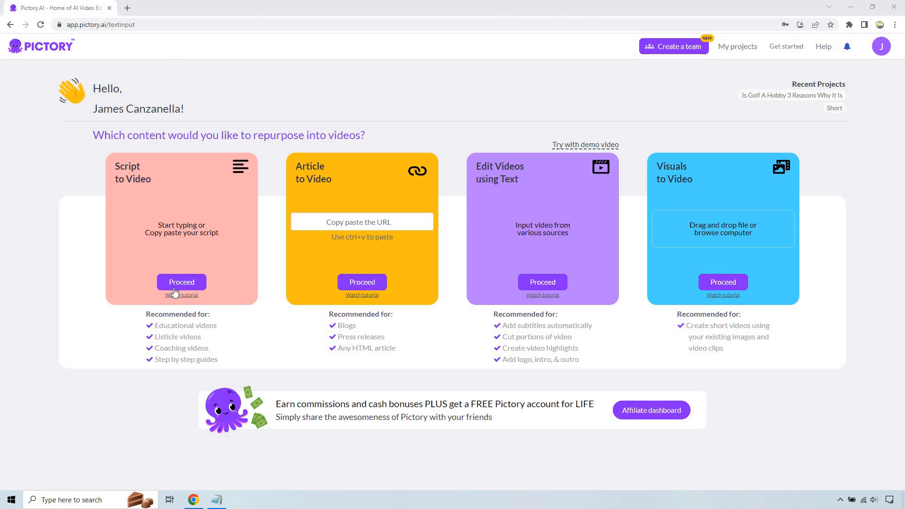
Paste the three golf tips script and name the video '3 Tips For New Golfers'.
left_click(181, 282)
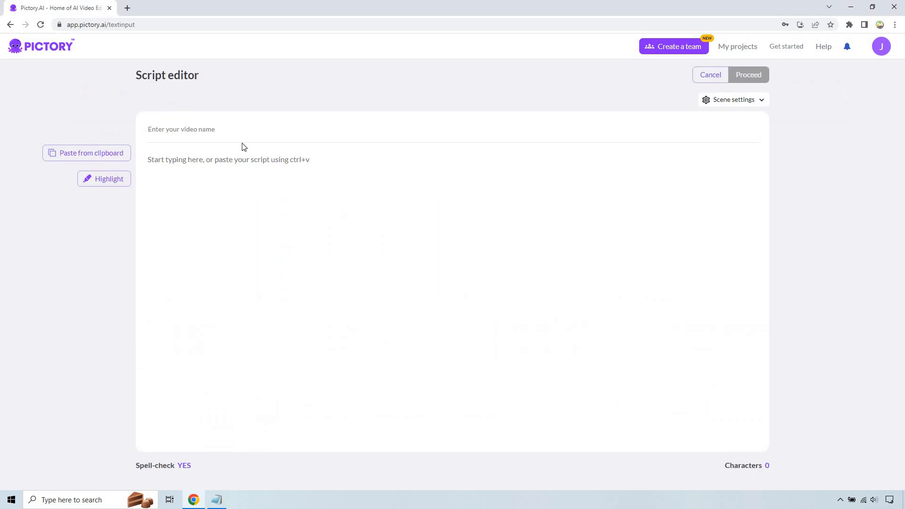
left_click(242, 159)
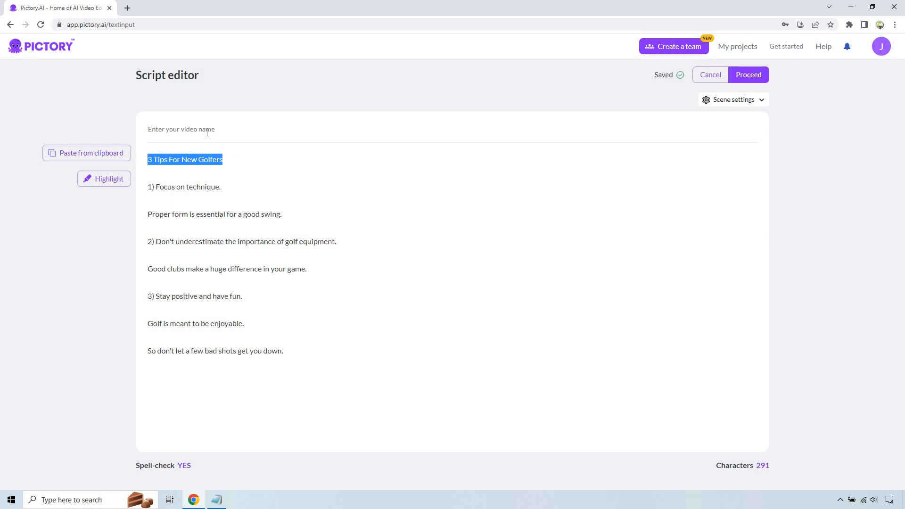
type("3 Tips For New Golfers")
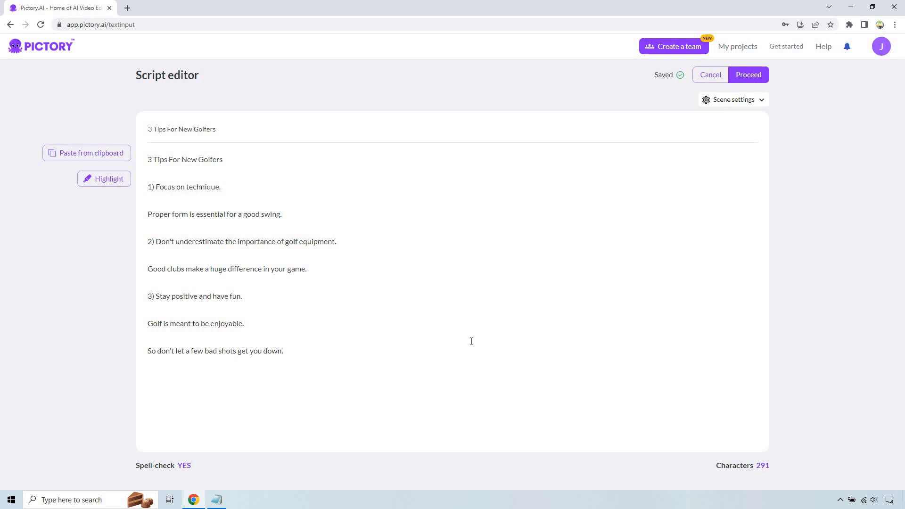
mouse_move(460, 317)
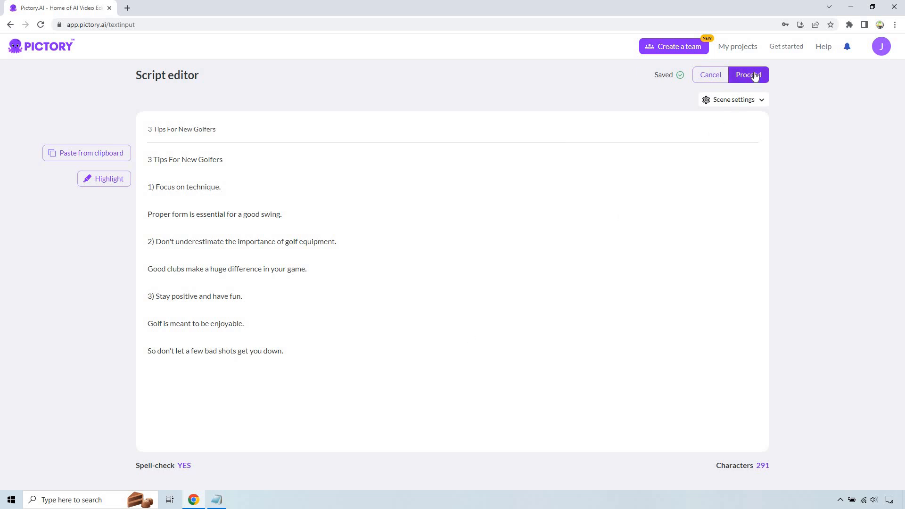
Choose the Orbit template in 9:16 portrait from the Templates library.
left_click(748, 75)
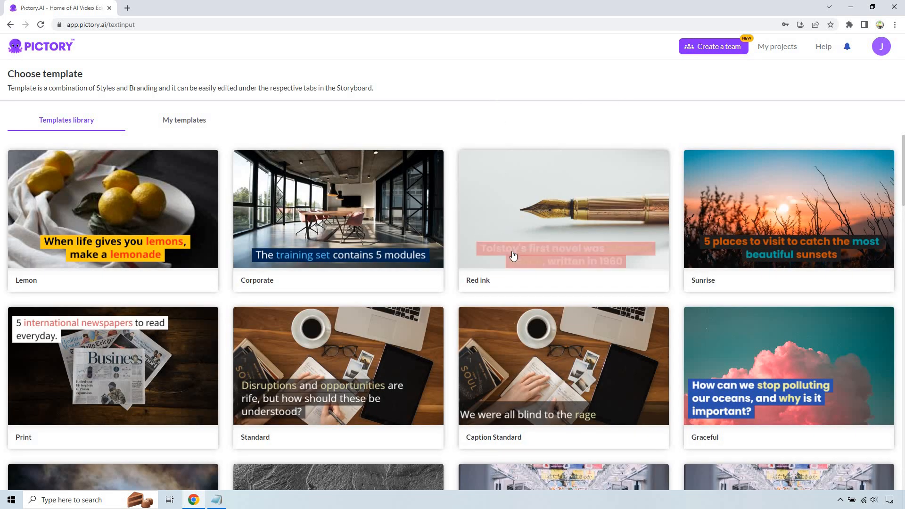
scroll("down", 3)
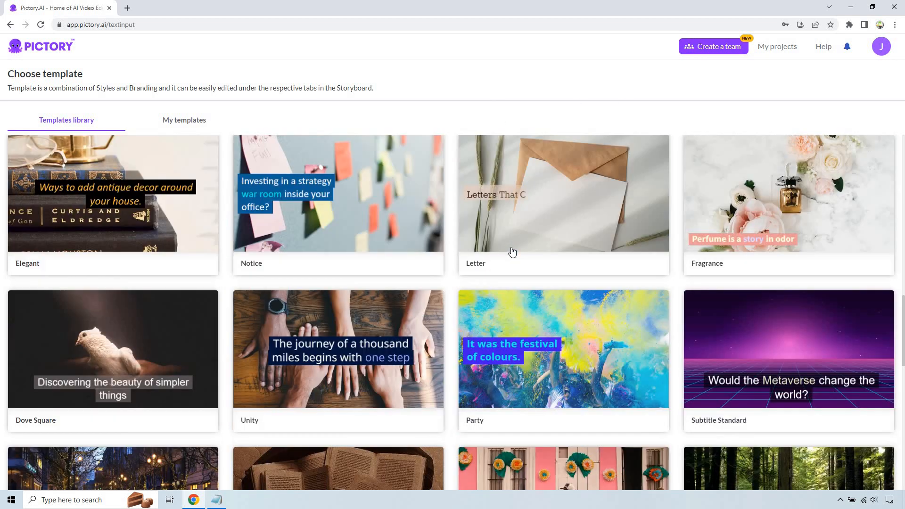
scroll("down", 3)
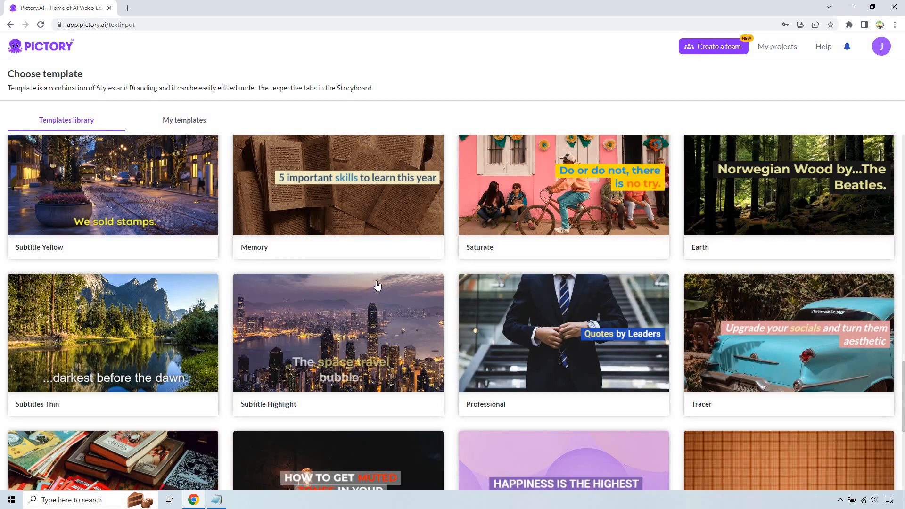
scroll("down", 3)
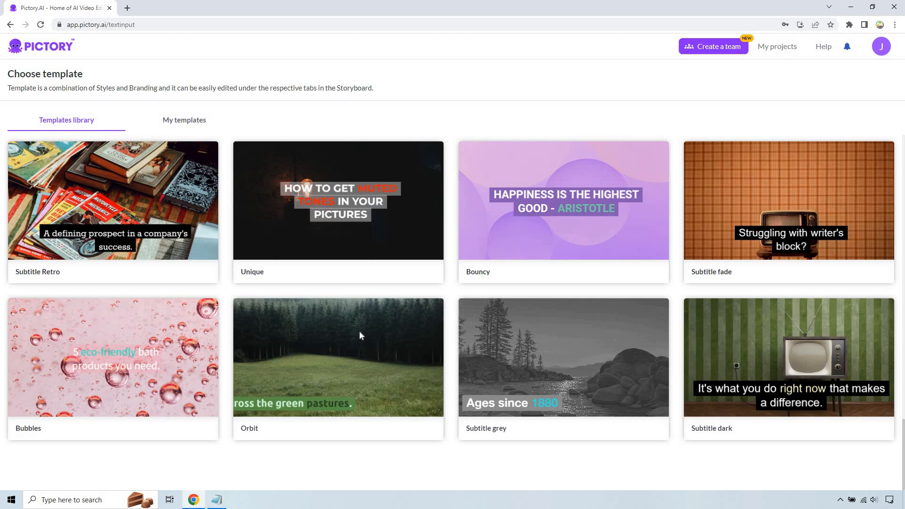
mouse_move(338, 356)
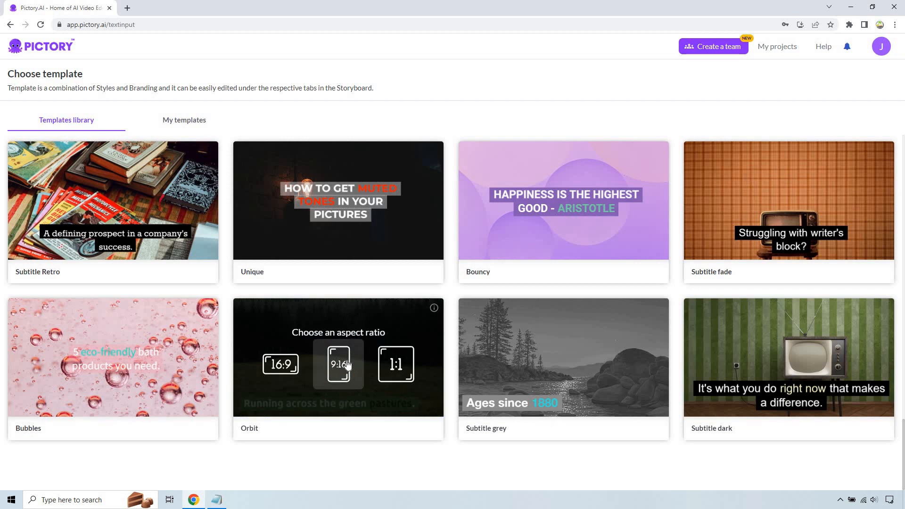
mouse_move(341, 370)
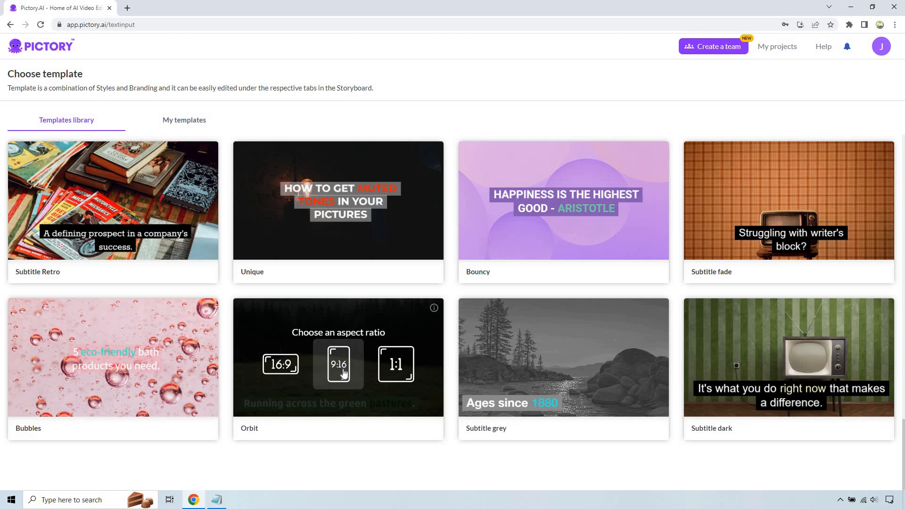
mouse_move(343, 374)
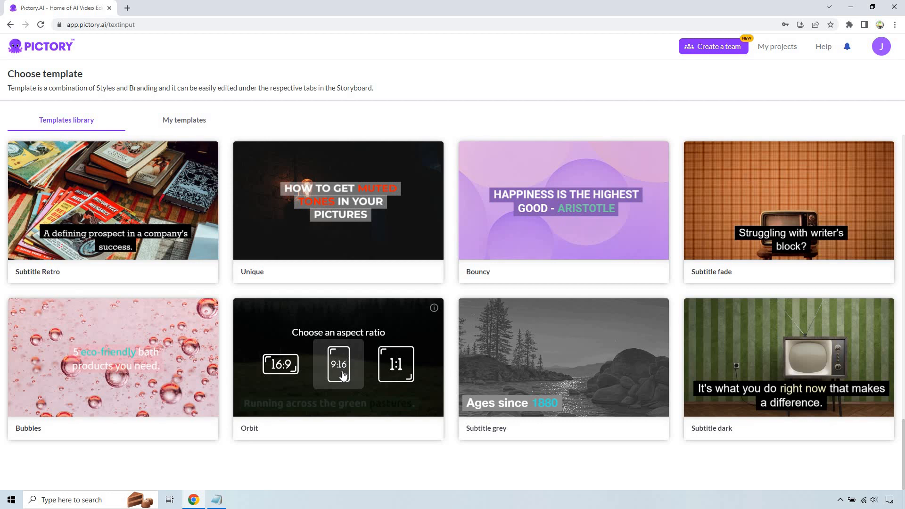
left_click(339, 365)
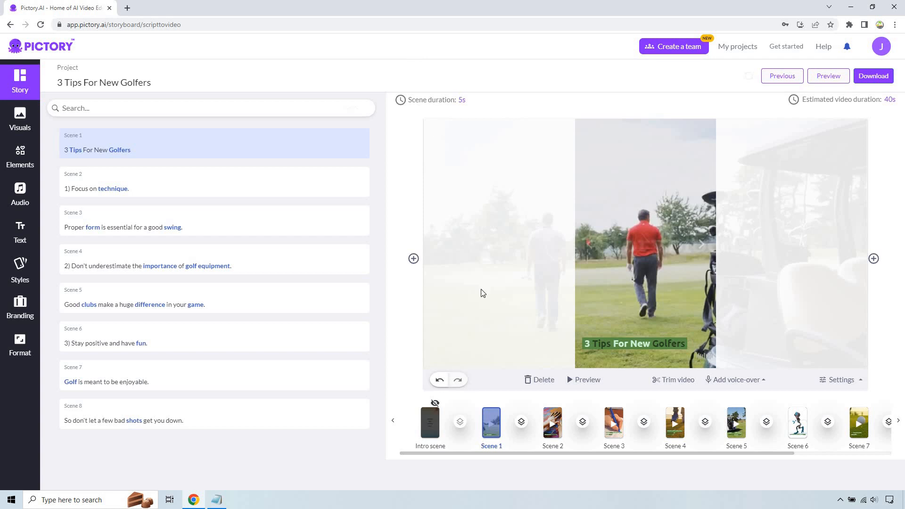
Open the stock Visuals library for Scene 2, 'Focus on technique'.
left_click(551, 422)
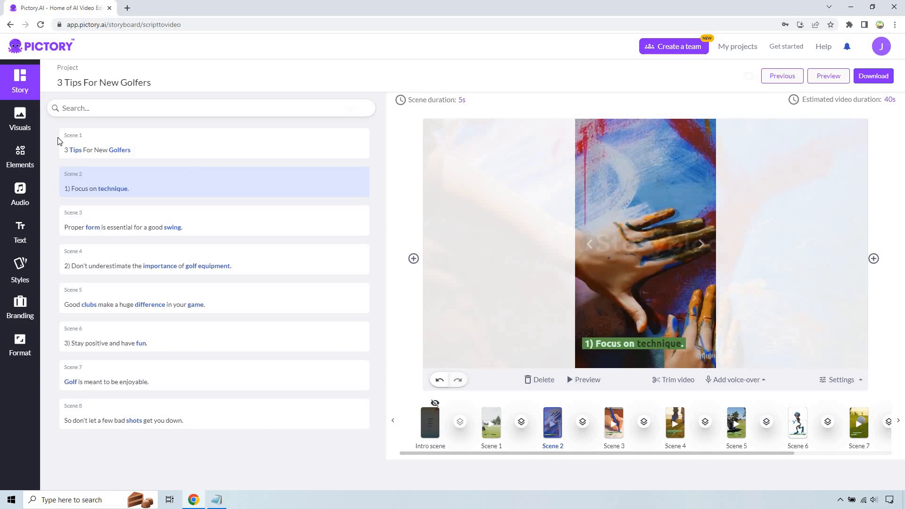
left_click(20, 119)
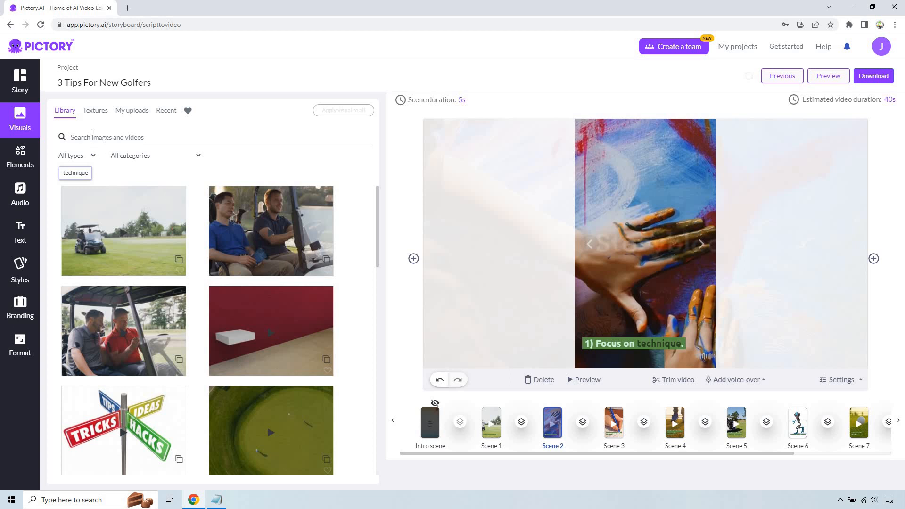
Search 'golf' and apply a club-grip clip to Scene 2, then browse for Scene 3.
type("golf swing")
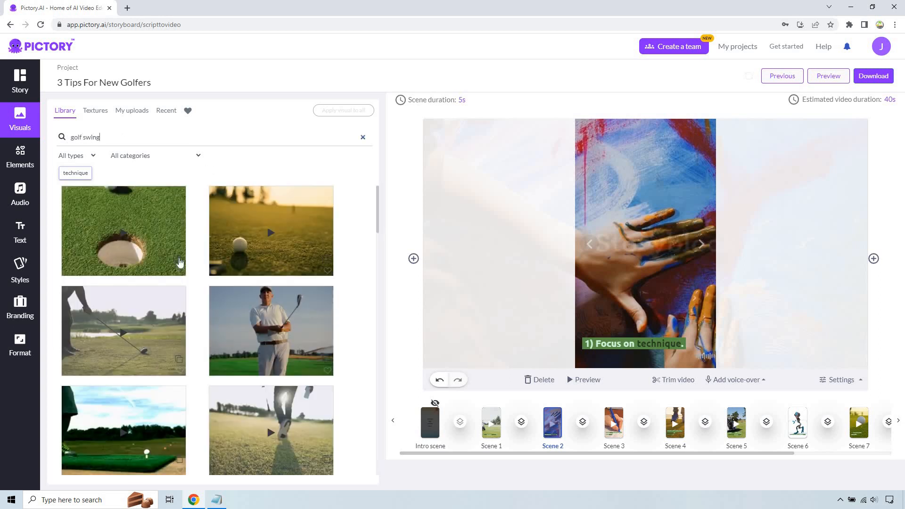
scroll("down", 3)
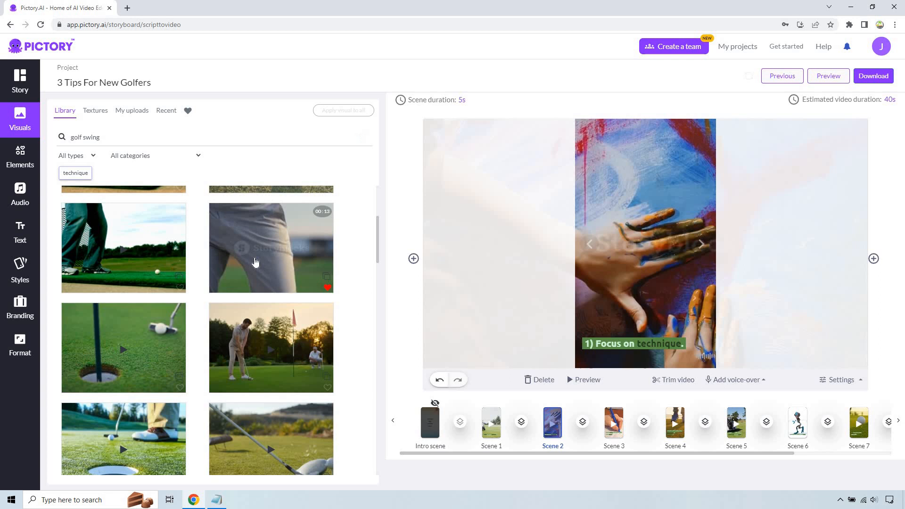
left_click(271, 248)
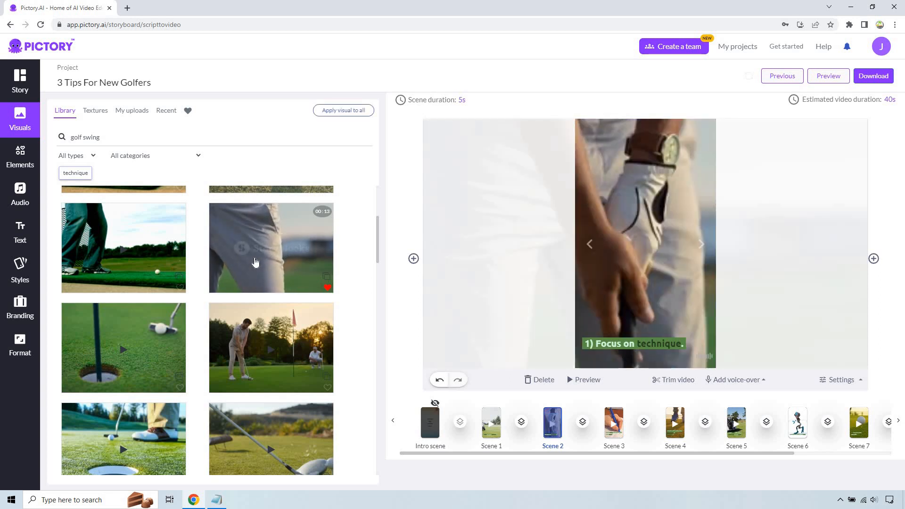
left_click(271, 247)
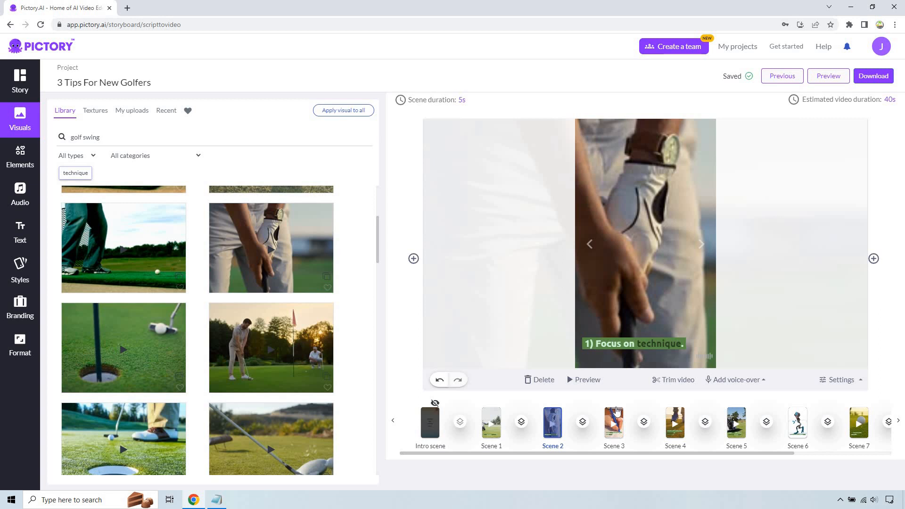
left_click(614, 422)
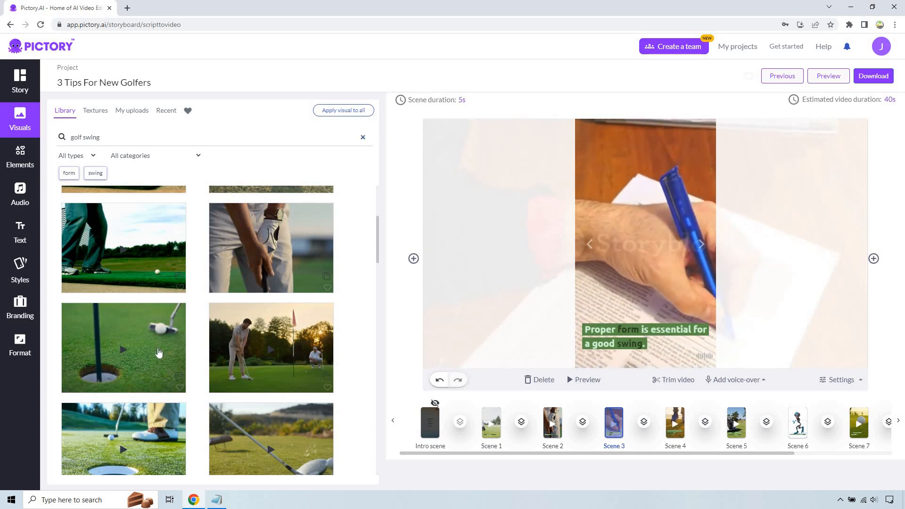
scroll("down", 3)
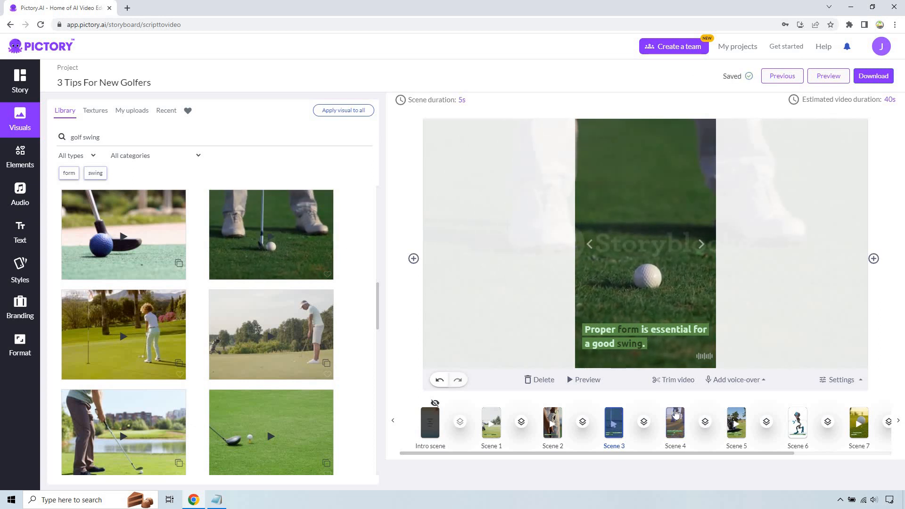
Step through the scenes to Scene 6, 'Stay positive and have fun', and browse golf clips.
left_click(674, 424)
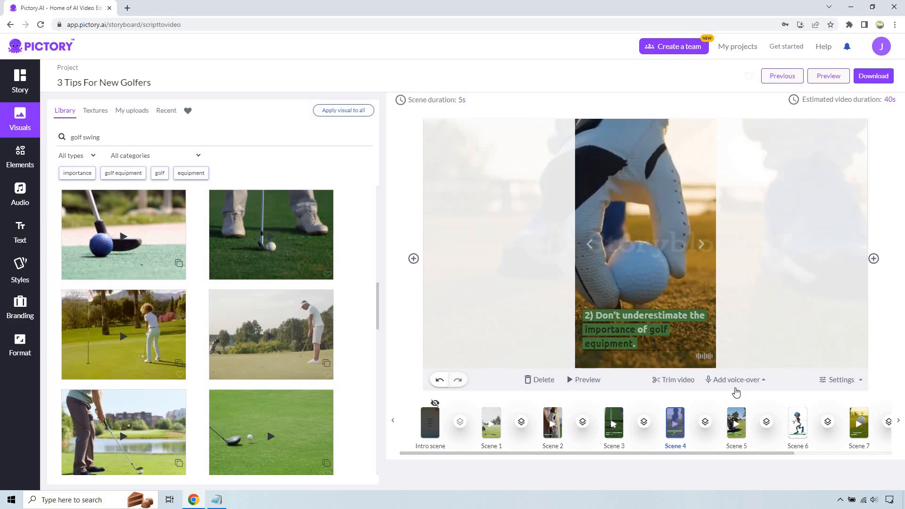
left_click(736, 424)
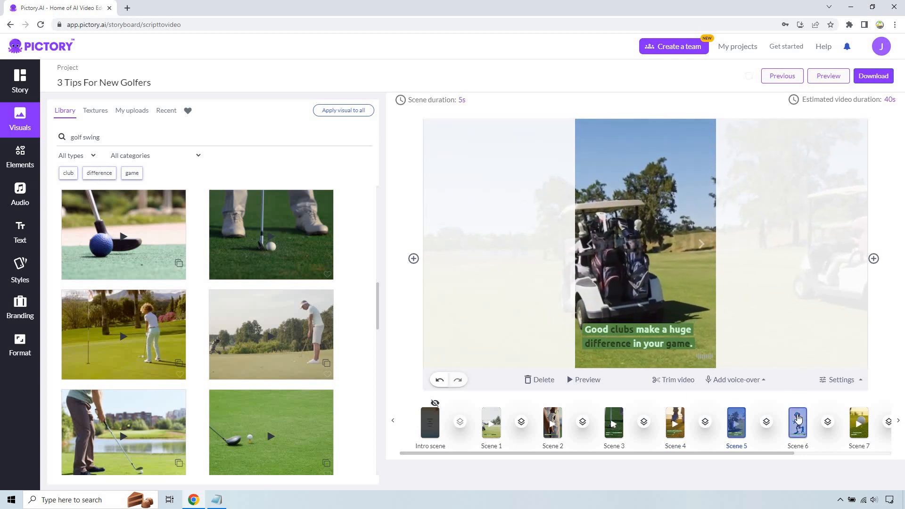
left_click(797, 424)
type("mile")
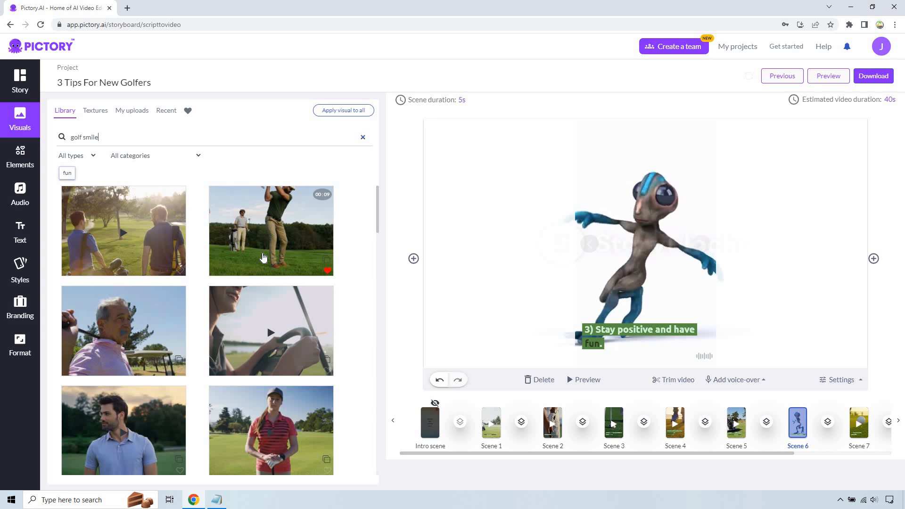
scroll("down", 3)
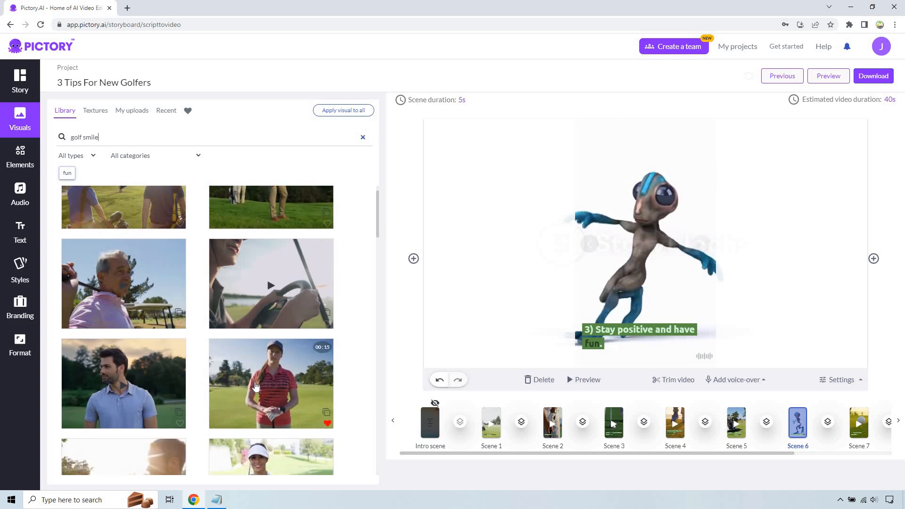
scroll("down", 3)
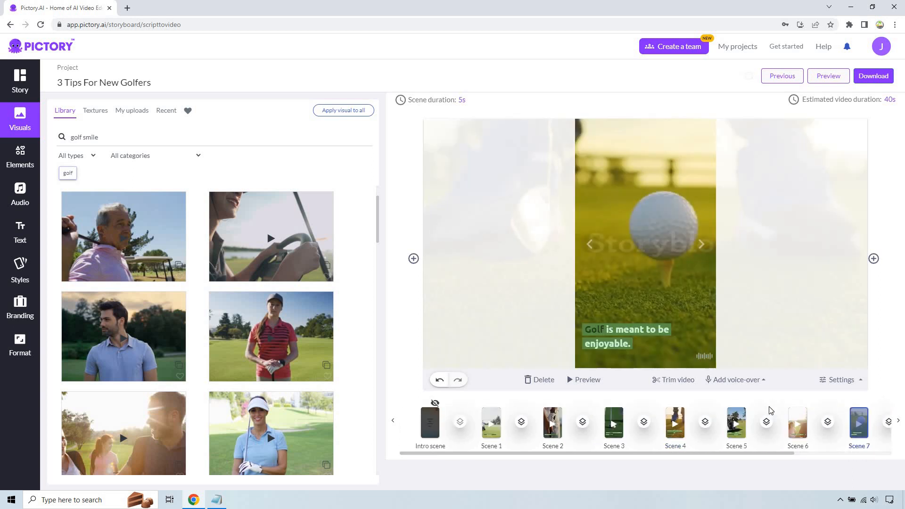
Open Scene 8 about bad shots and search Visuals for 'angry golfer'.
left_click(798, 424)
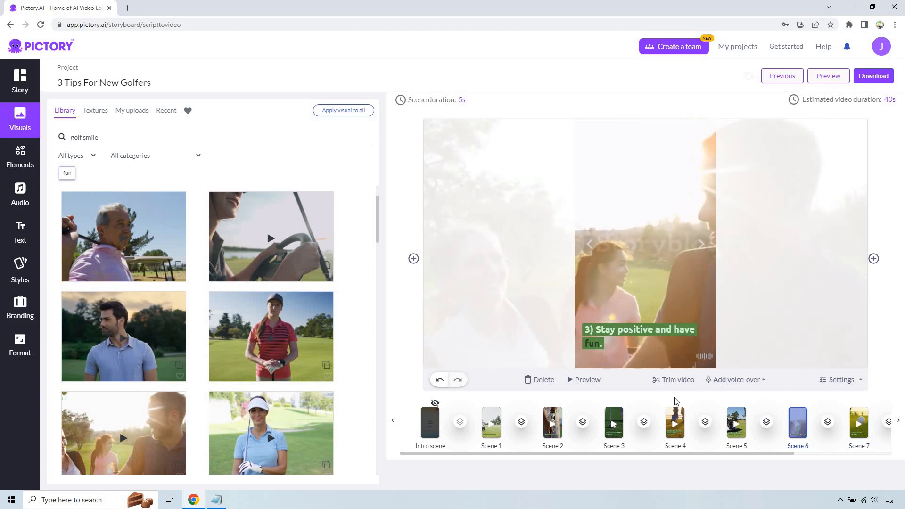
left_click(674, 423)
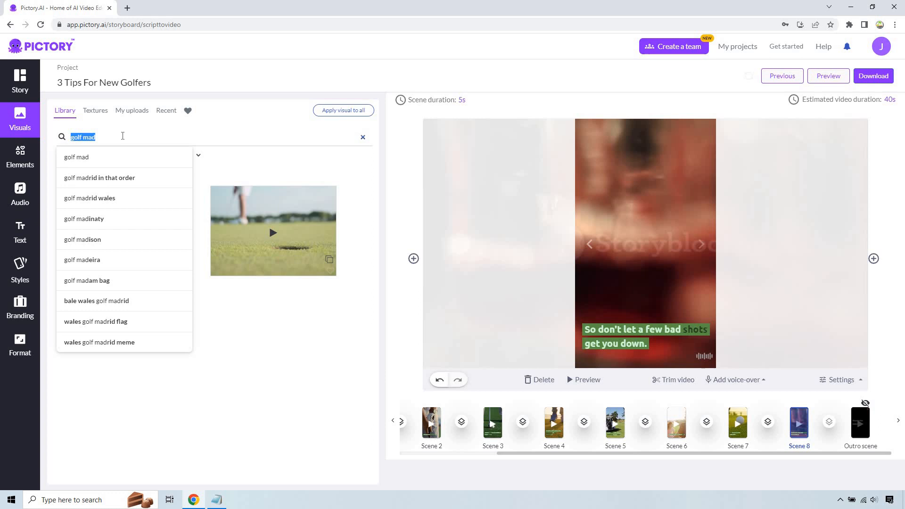
type("angry")
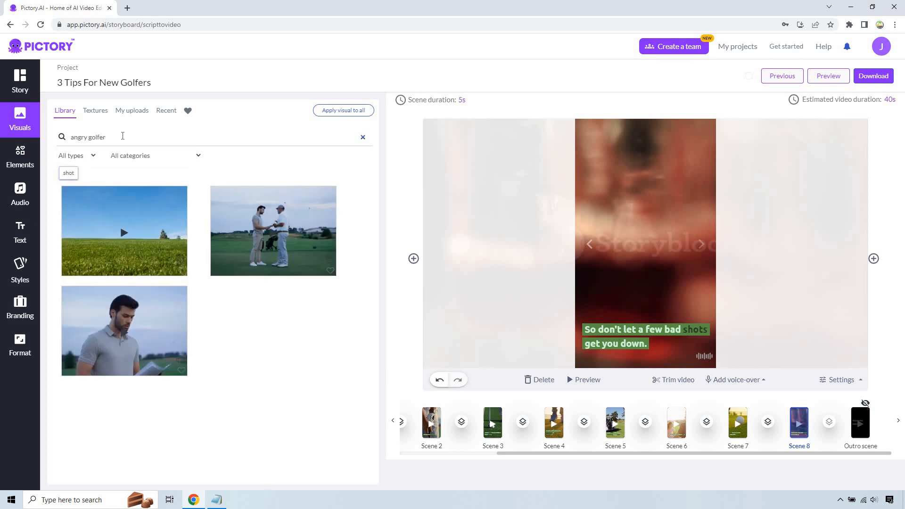
mouse_move(130, 328)
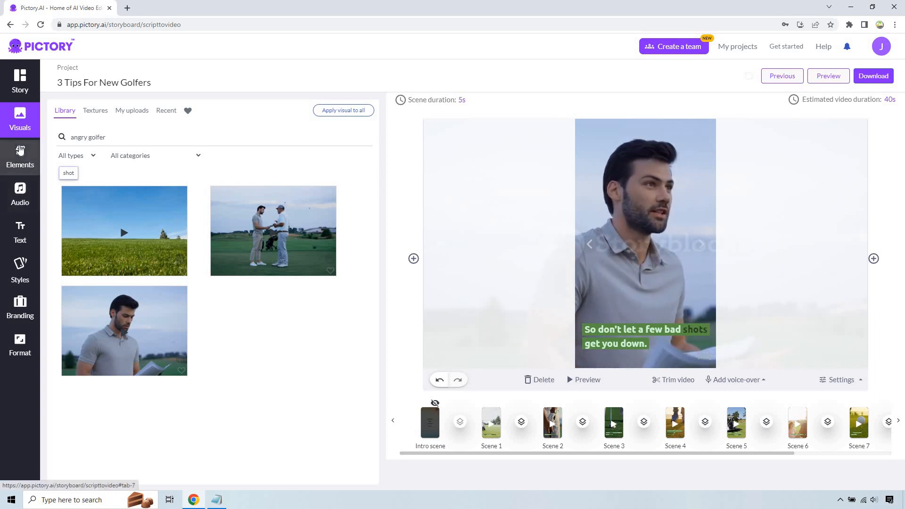
Confirm Sunburn Blues as background music, then view voice-over narrators and uploads.
left_click(20, 157)
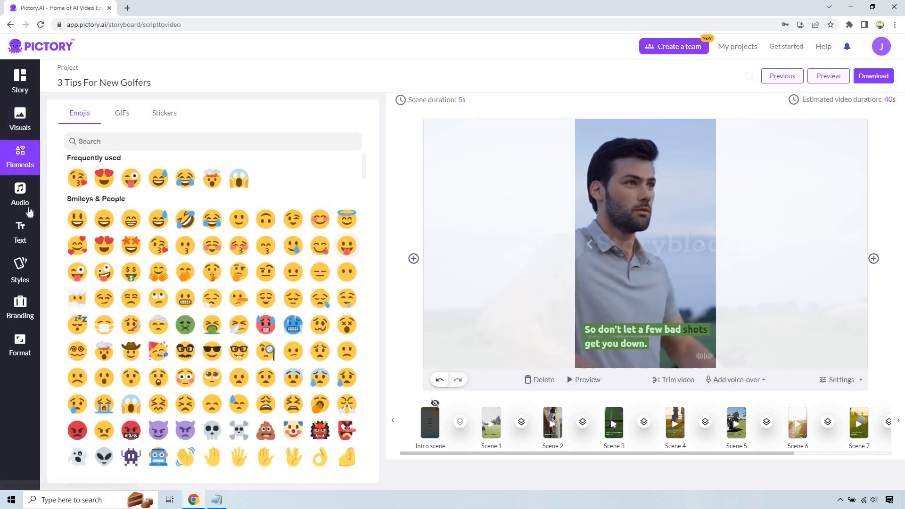
left_click(20, 195)
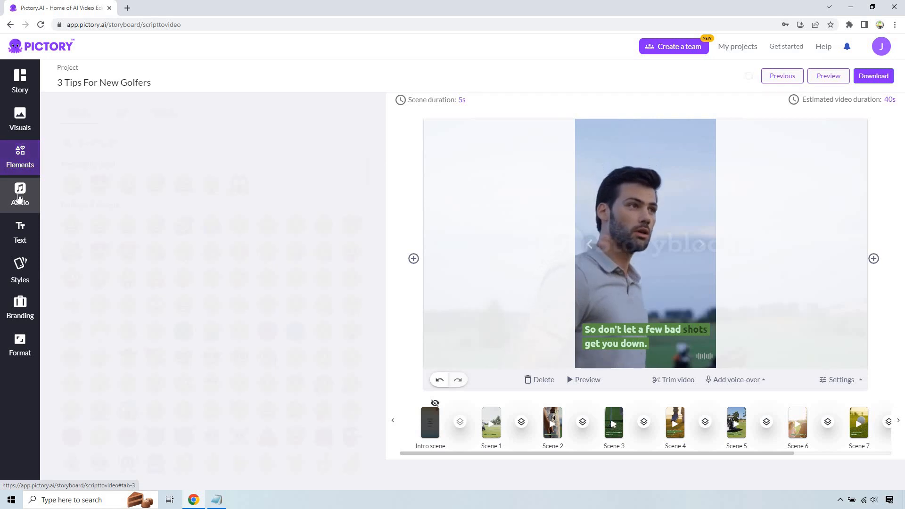
left_click(20, 193)
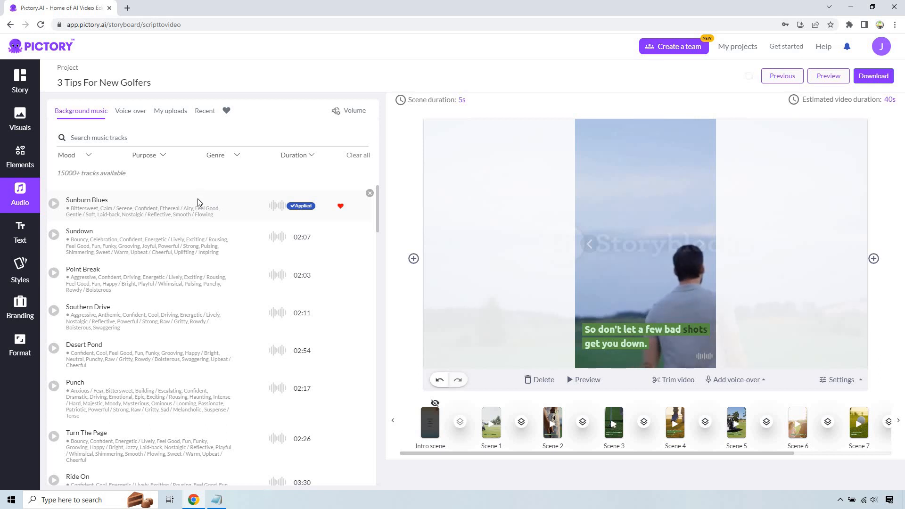
mouse_move(245, 242)
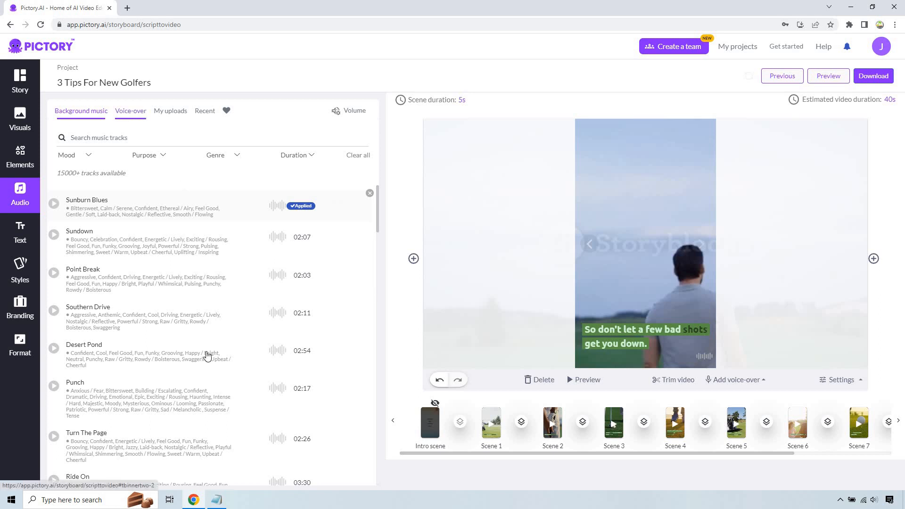
left_click(130, 111)
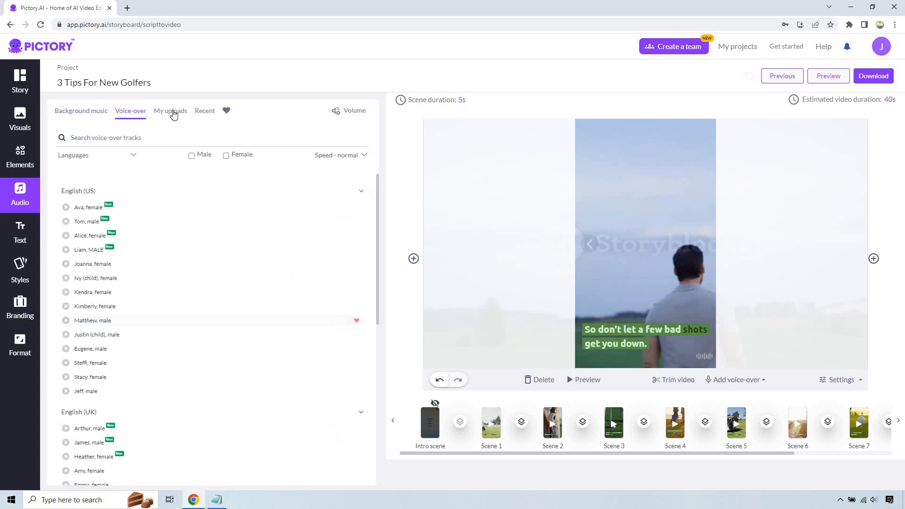
left_click(170, 110)
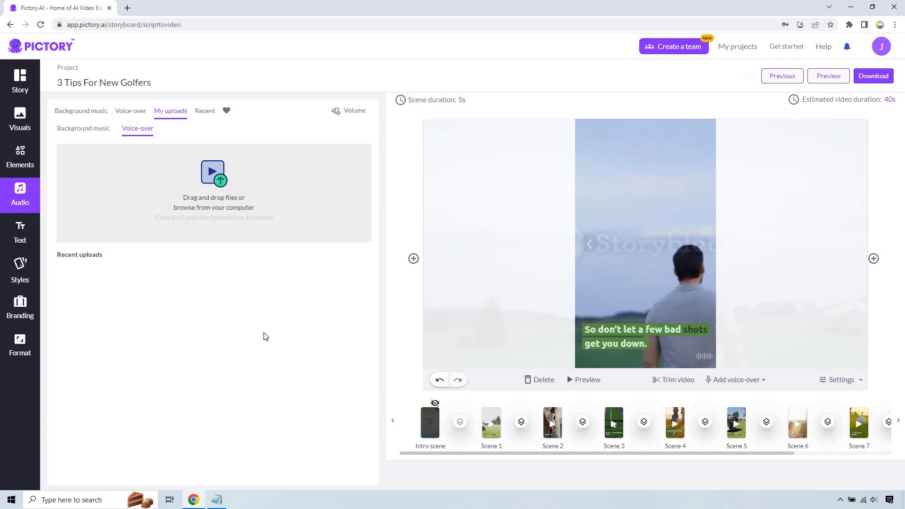
mouse_move(20, 81)
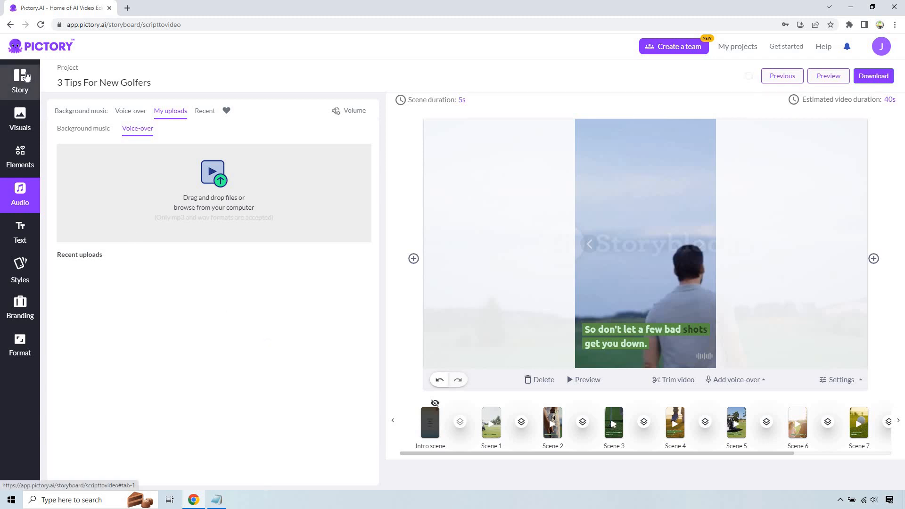
left_click(20, 81)
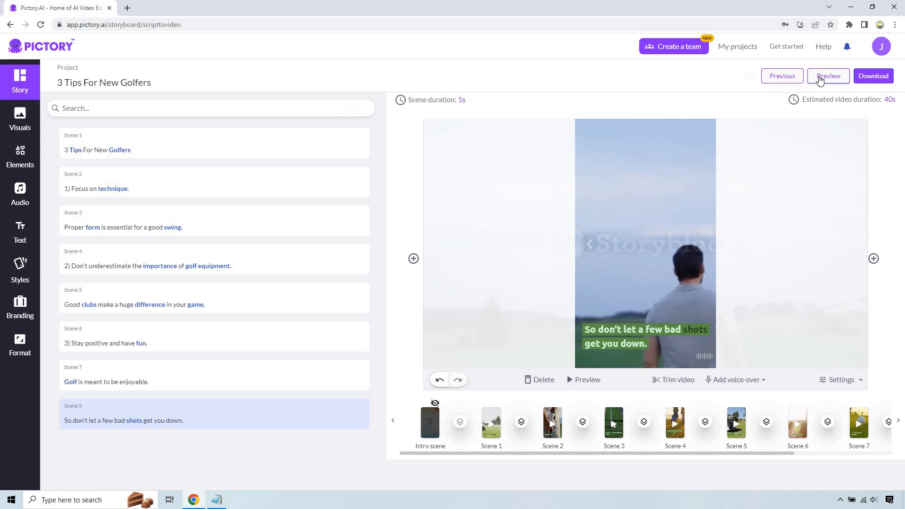
Preview the full 40-second golf tips video, then close the preview.
left_click(828, 76)
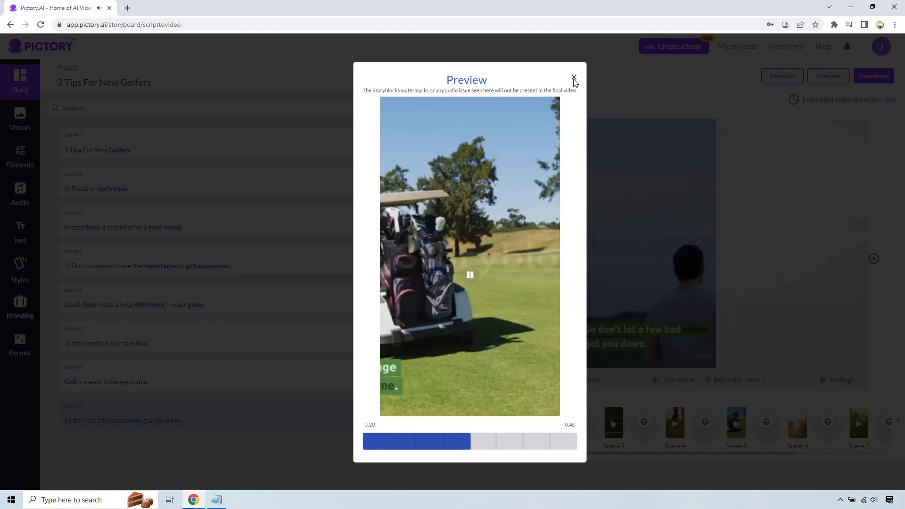
left_click(573, 78)
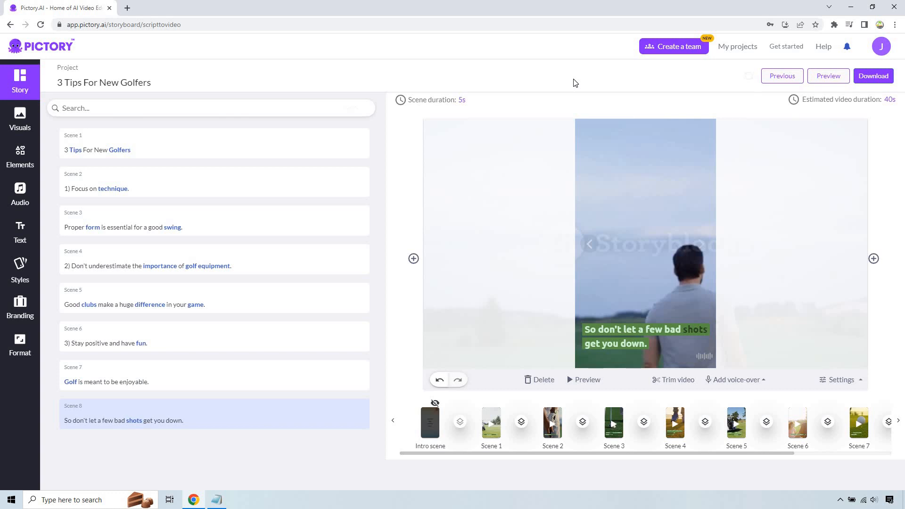
mouse_move(173, 177)
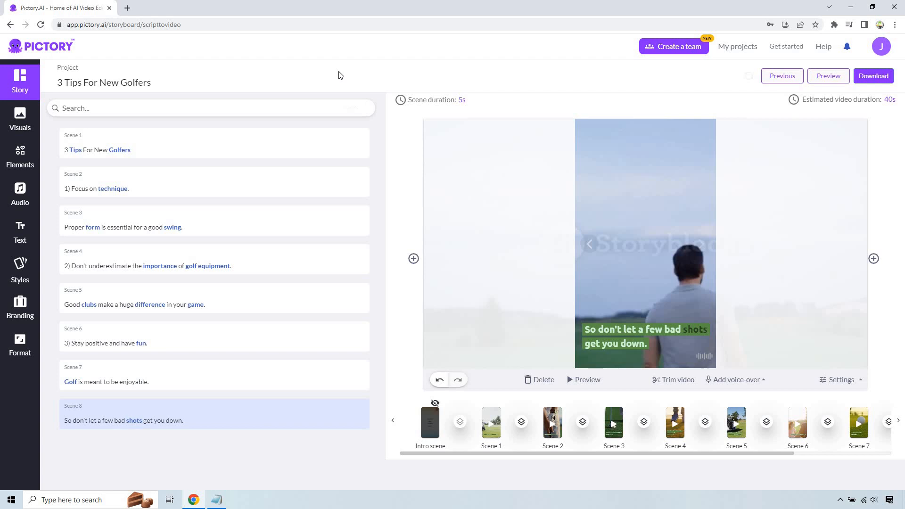
mouse_move(561, 87)
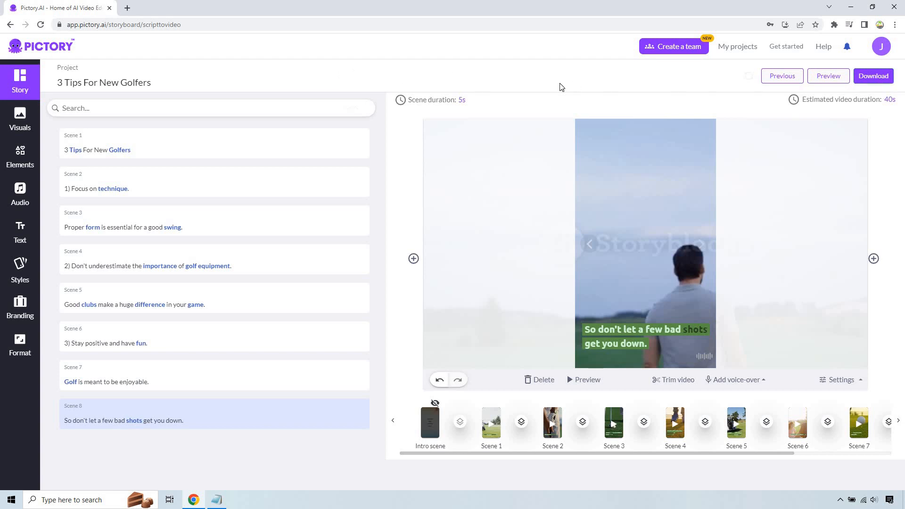
mouse_move(533, 77)
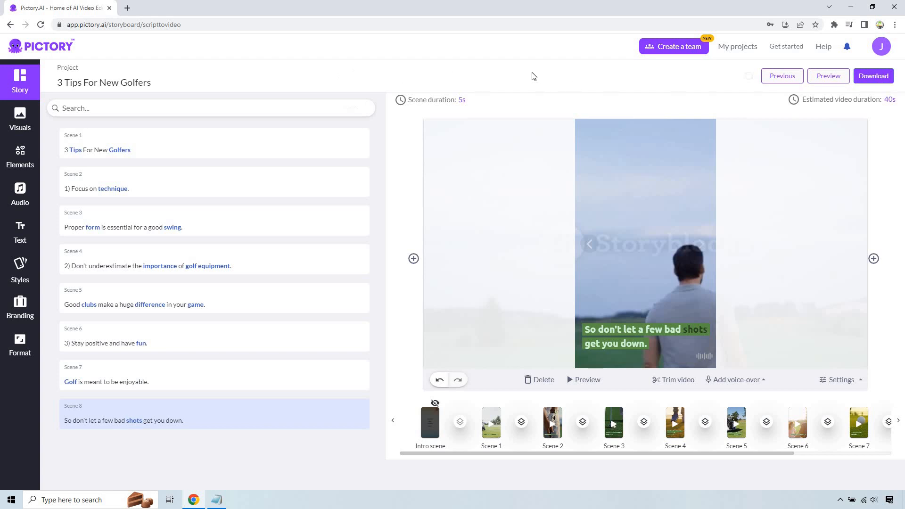